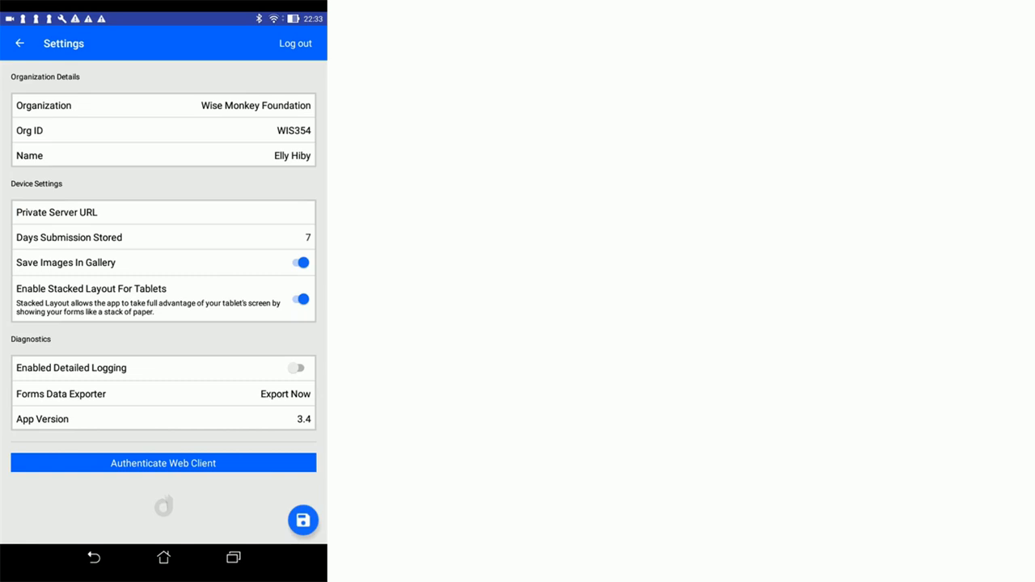
# Step: Export the stored form data via Export Now beside Forms Data Exporter in Settings
pyautogui.click(284, 395)
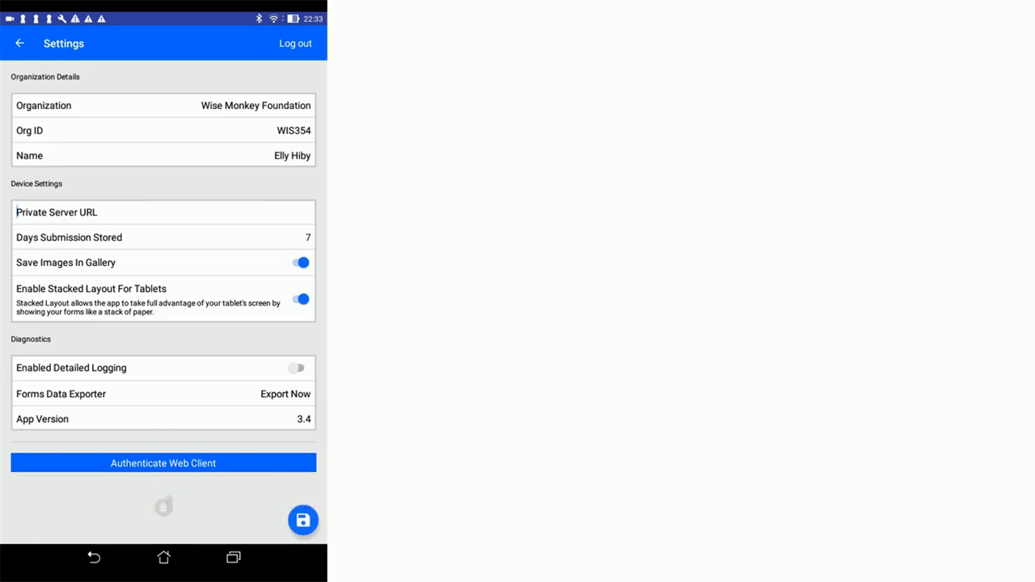
pyautogui.click(233, 558)
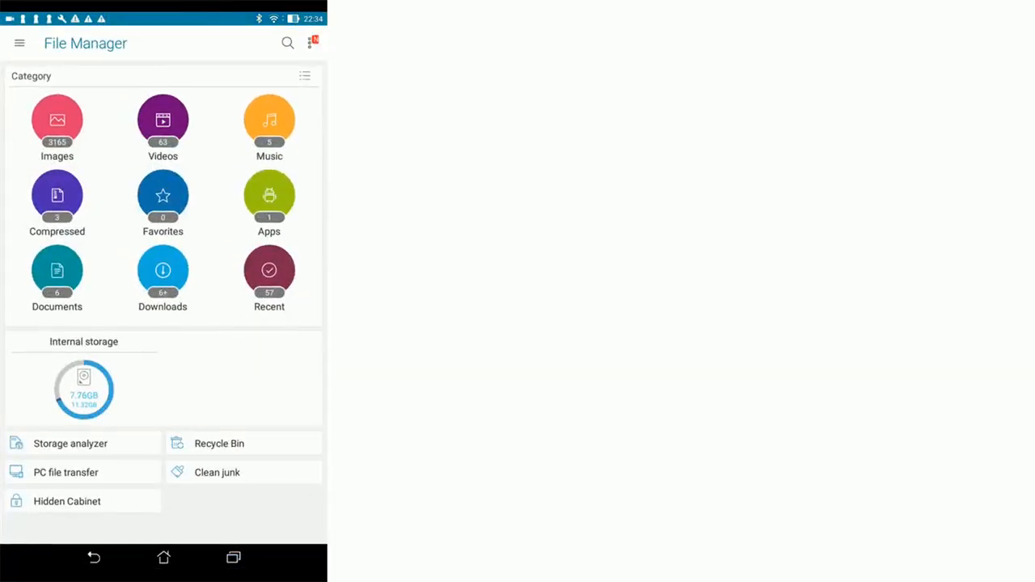
# Step: Select the newest DeviceMagicExport .data file (03/26/2018) in Downloads > Device Magic Forms and show its actions
pyautogui.click(84, 389)
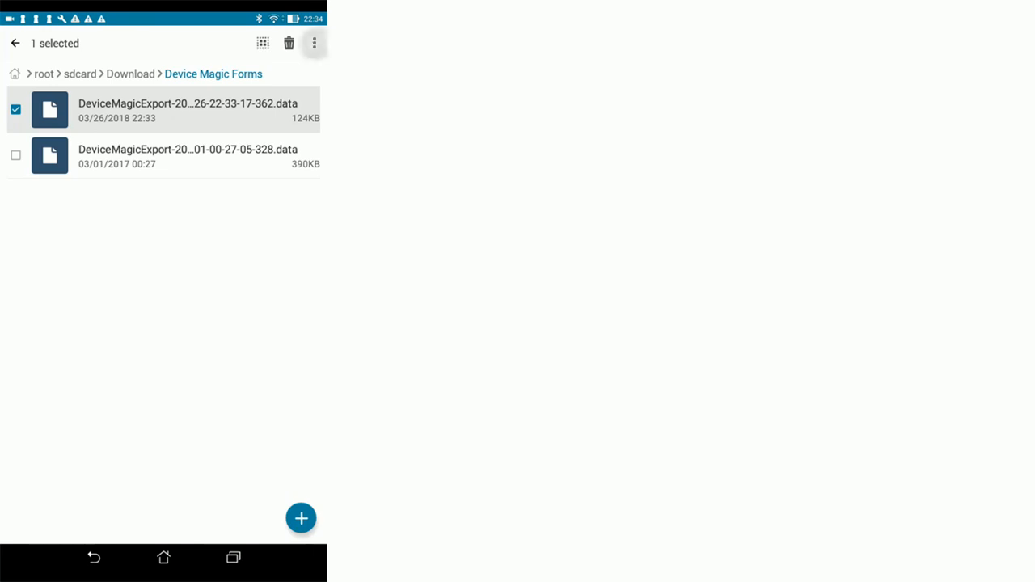
pyautogui.click(314, 42)
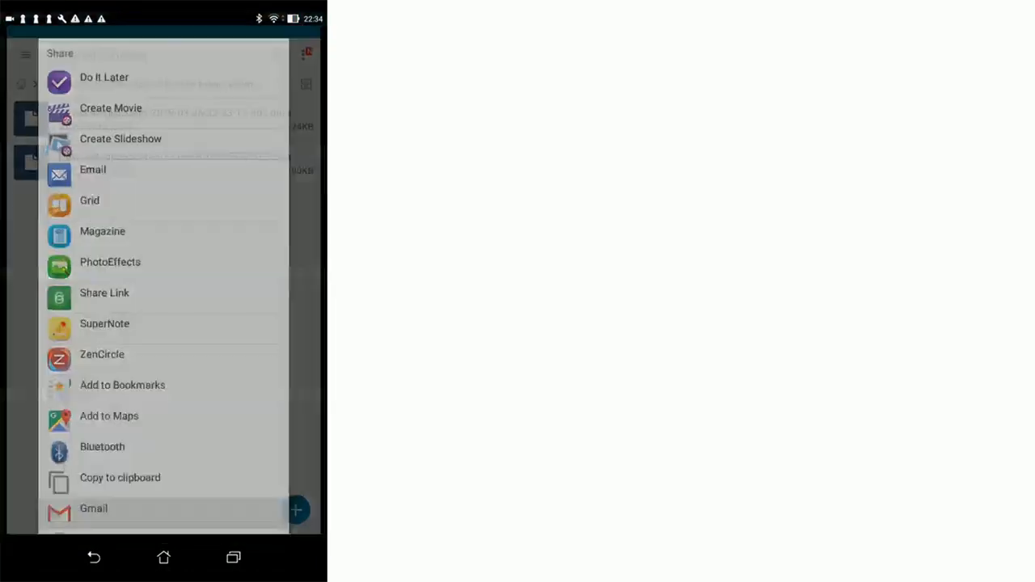
# Step: Share the export file into a new Gmail draft as an attachment and focus the body
pyautogui.click(94, 507)
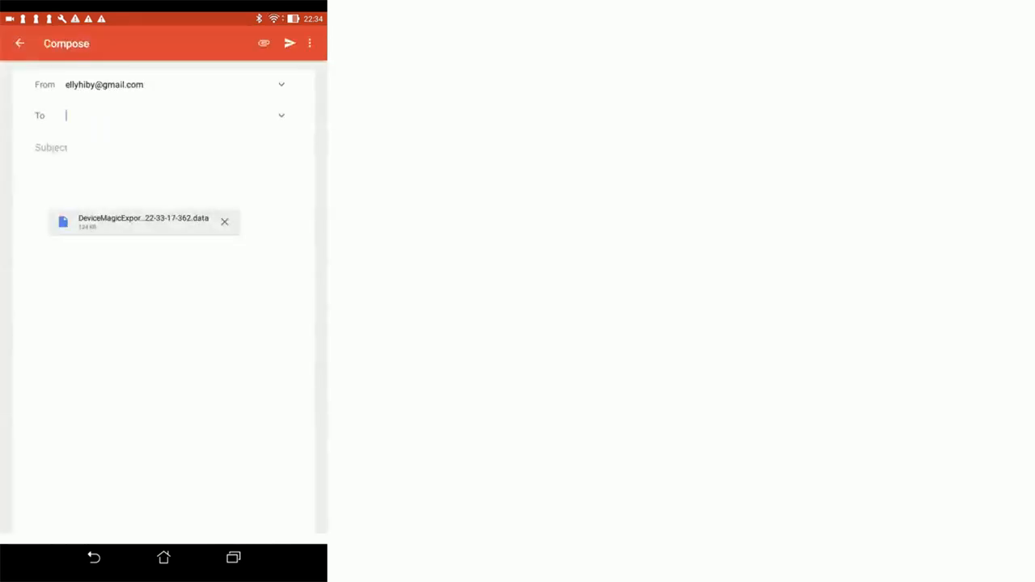
pyautogui.click(162, 114)
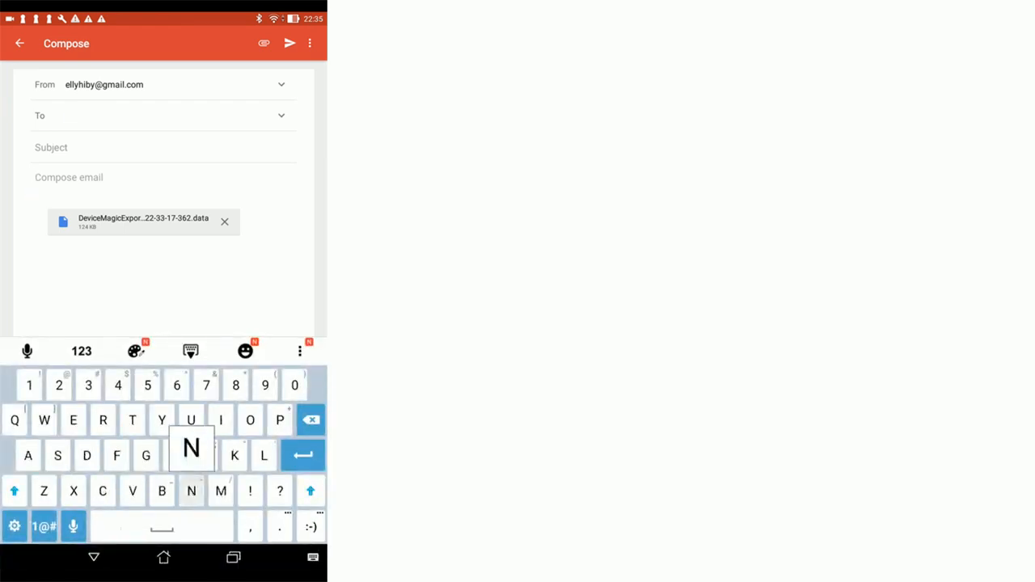
# Step: Write "Name T2 who owns this device" in the draft body above the attachment
pyautogui.write('Name')
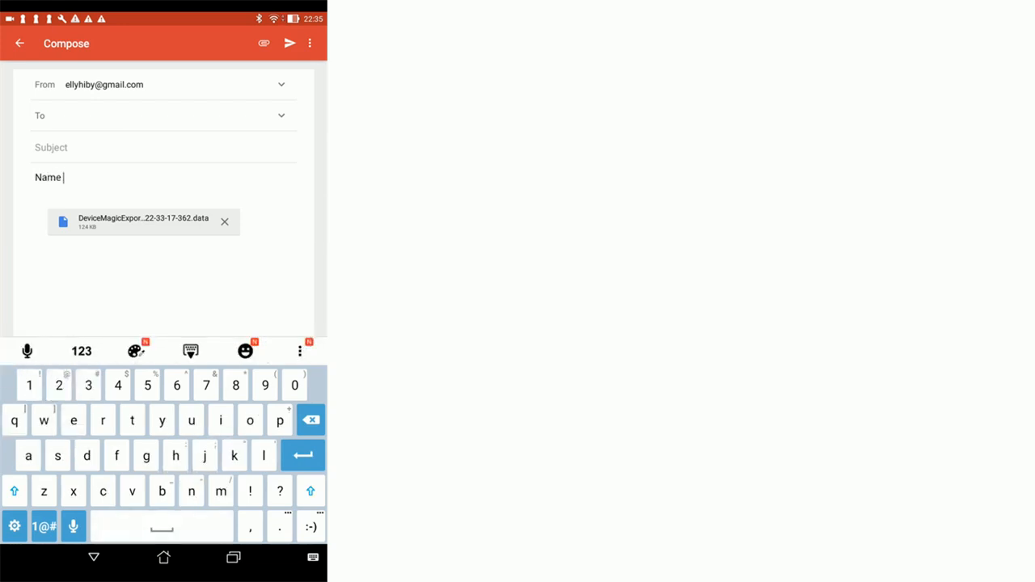
pyautogui.write('T2')
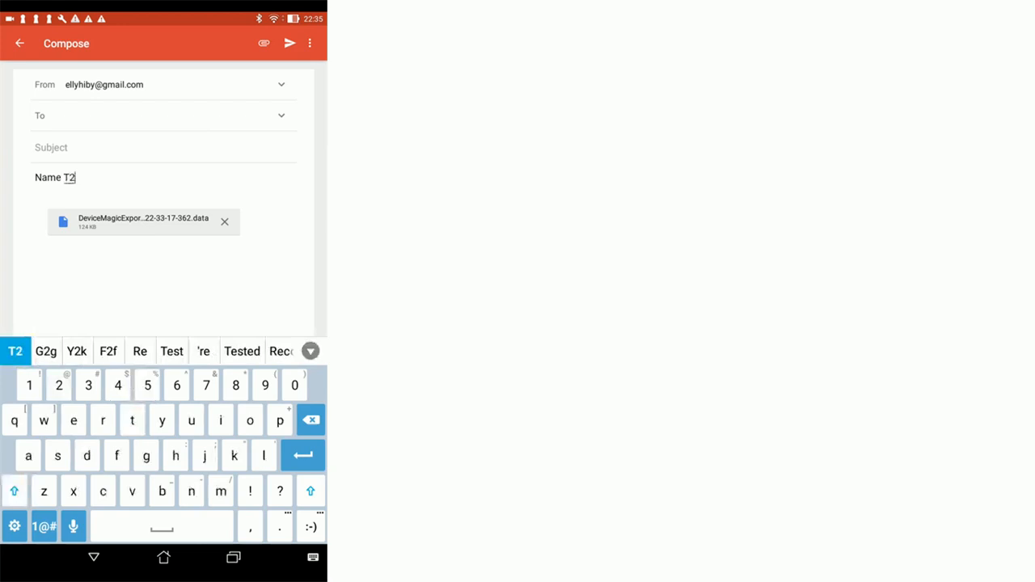
pyautogui.write('who owns this devi')
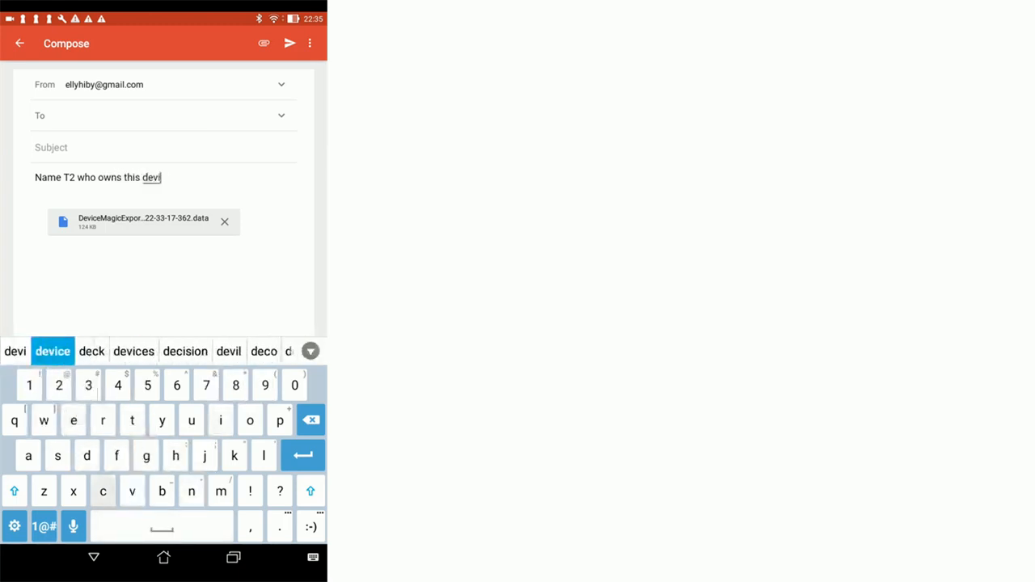
pyautogui.click(51, 351)
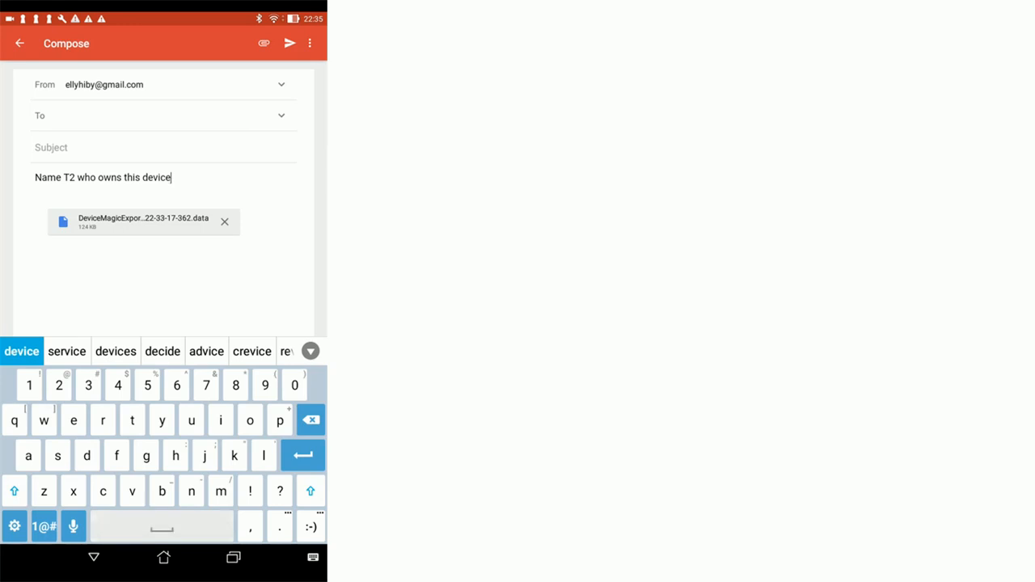